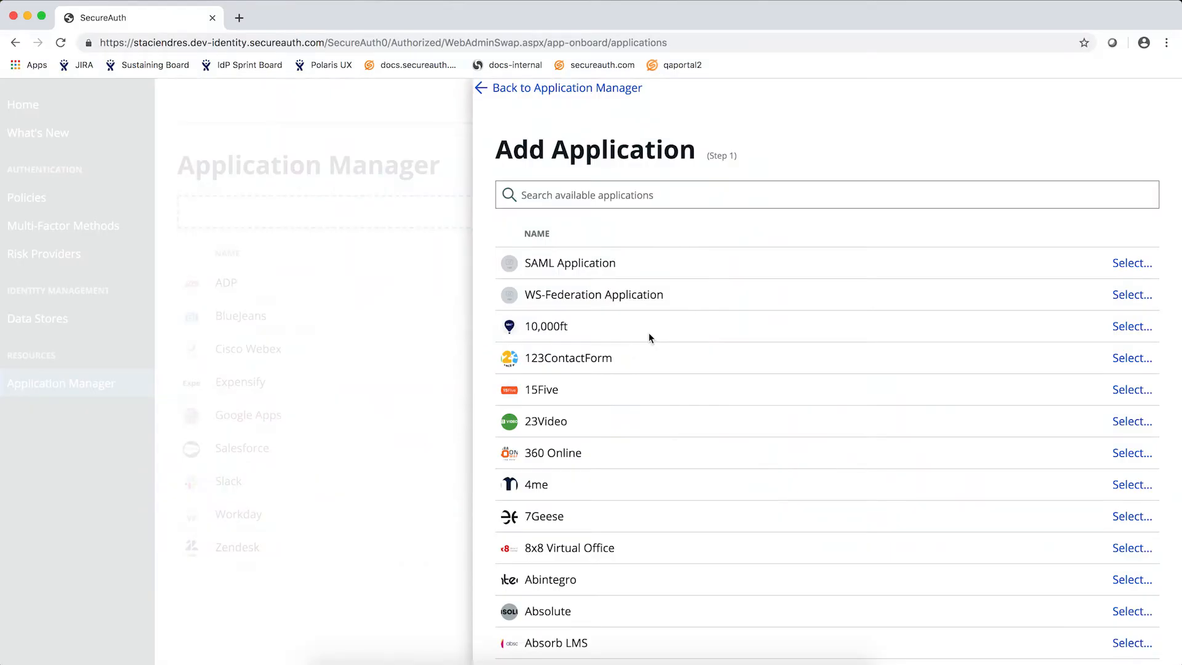
mouse_move(778, 230)
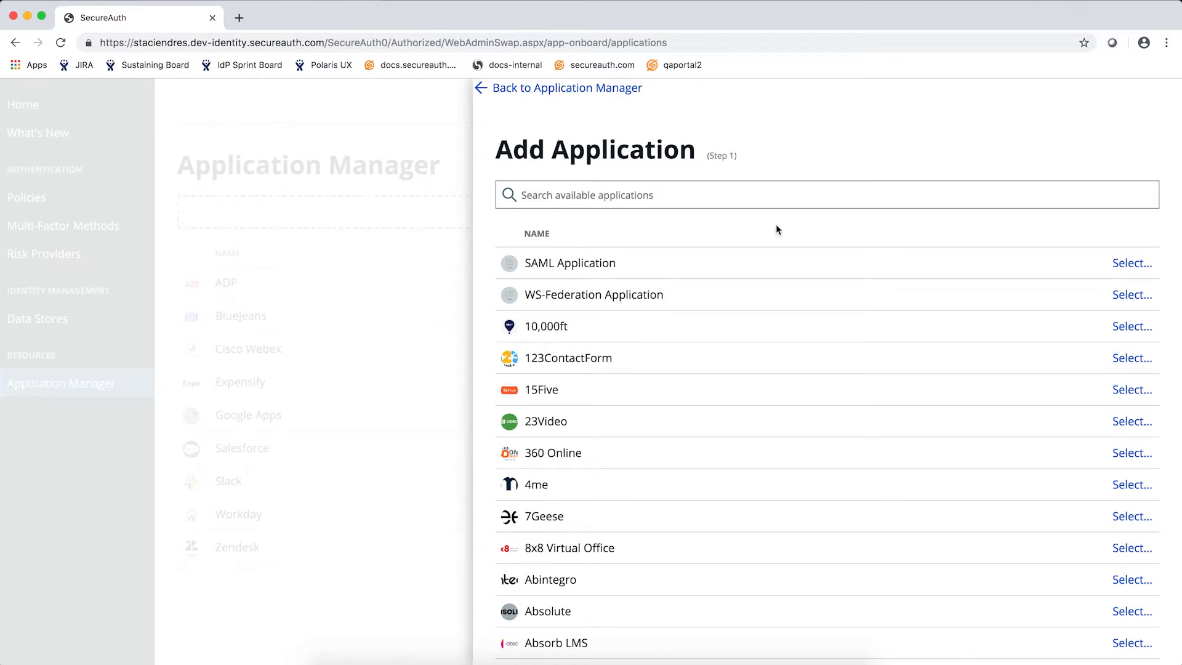
Filter the Add Application catalog by 'office' to surface the Office 365 app
scroll("down", 3)
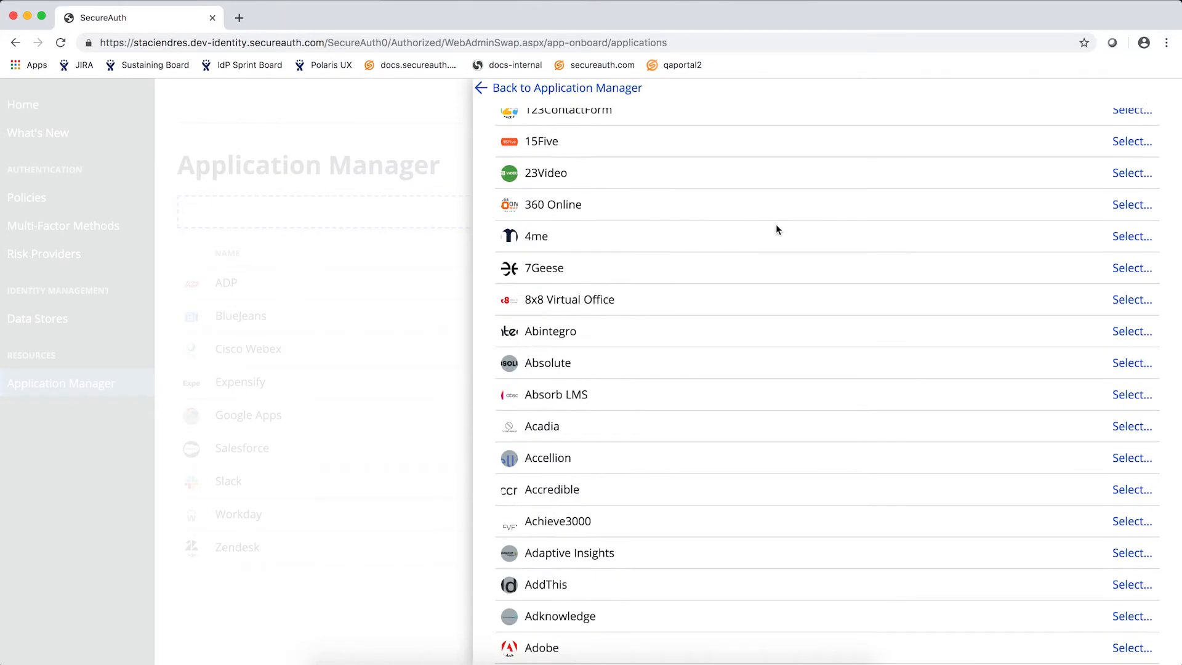
type("office")
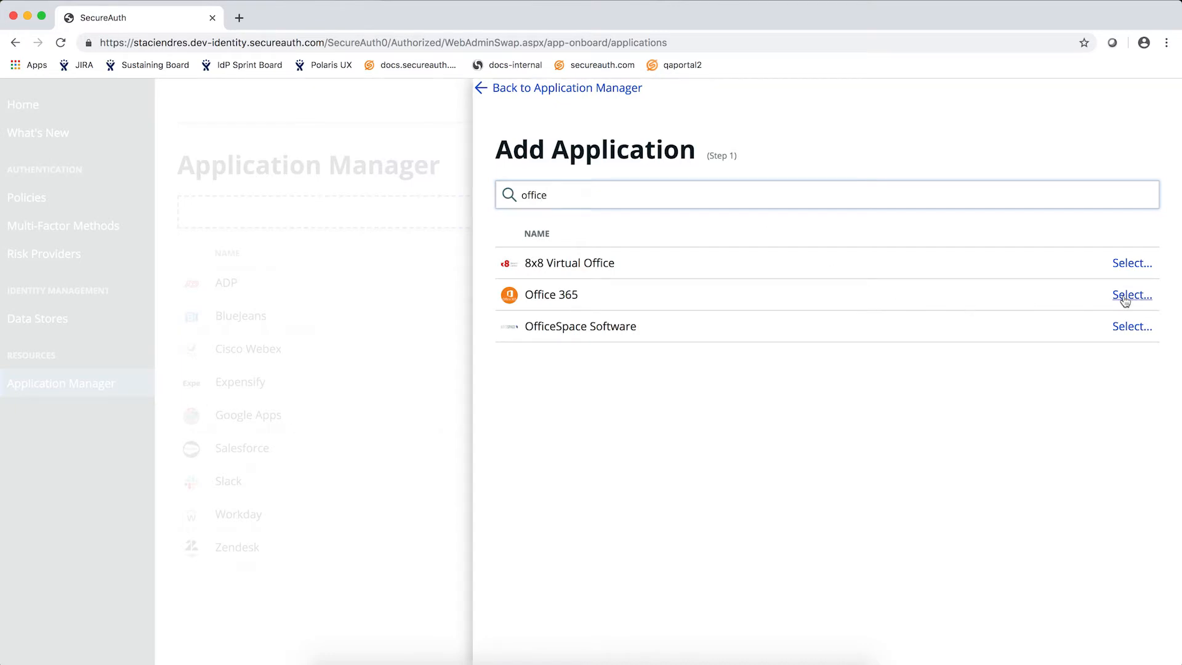
Choose Office 365 to add and assign it the Secure Policy authentication policy
left_click(1132, 295)
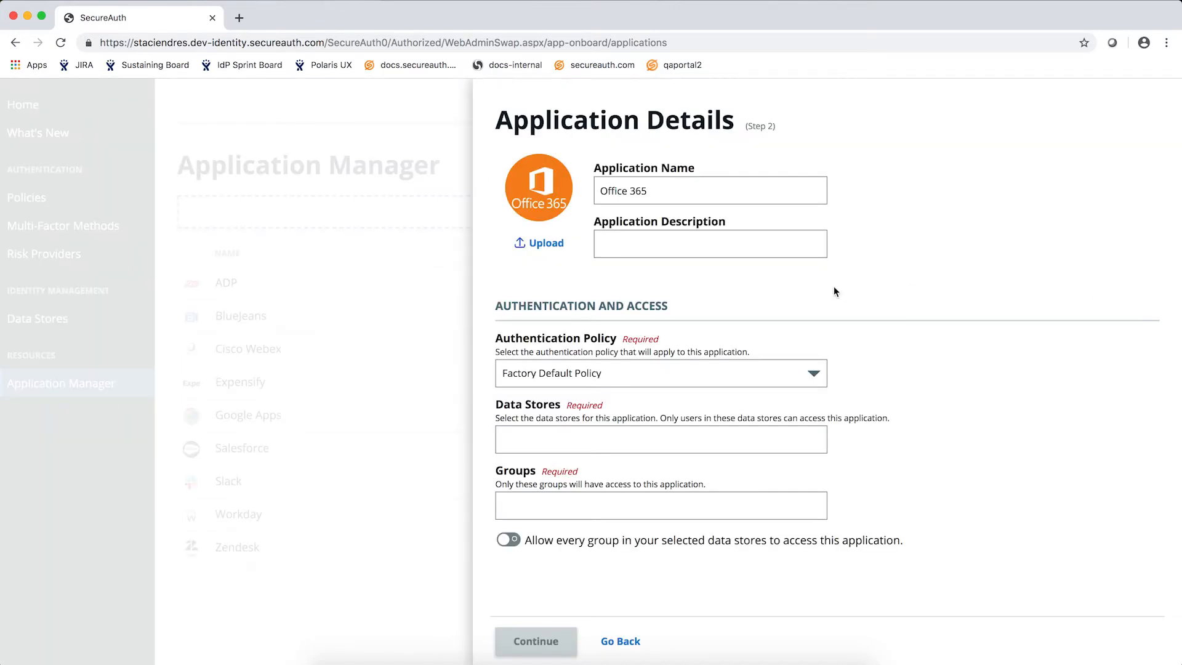
mouse_move(904, 274)
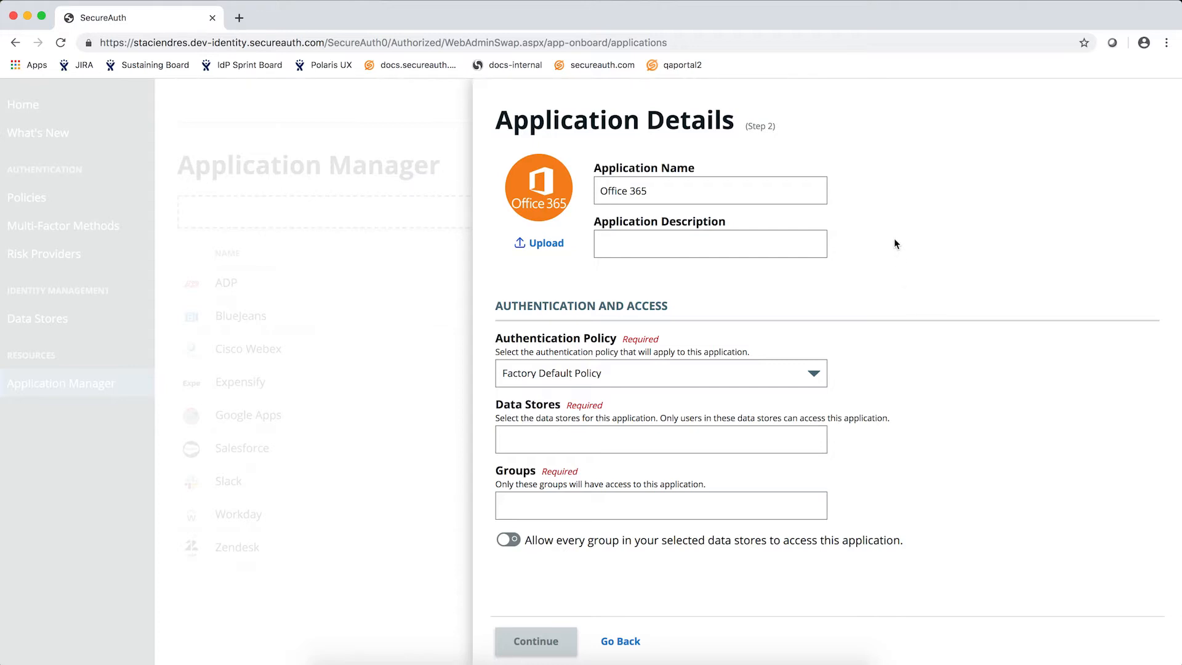
mouse_move(710, 195)
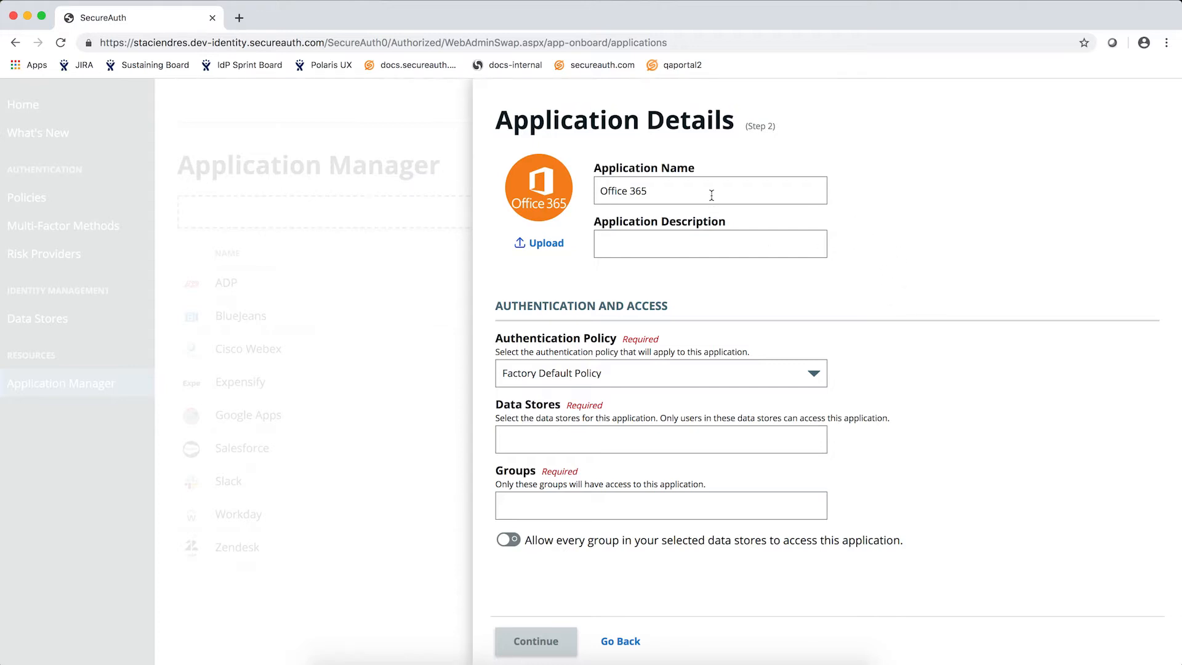
left_click(710, 243)
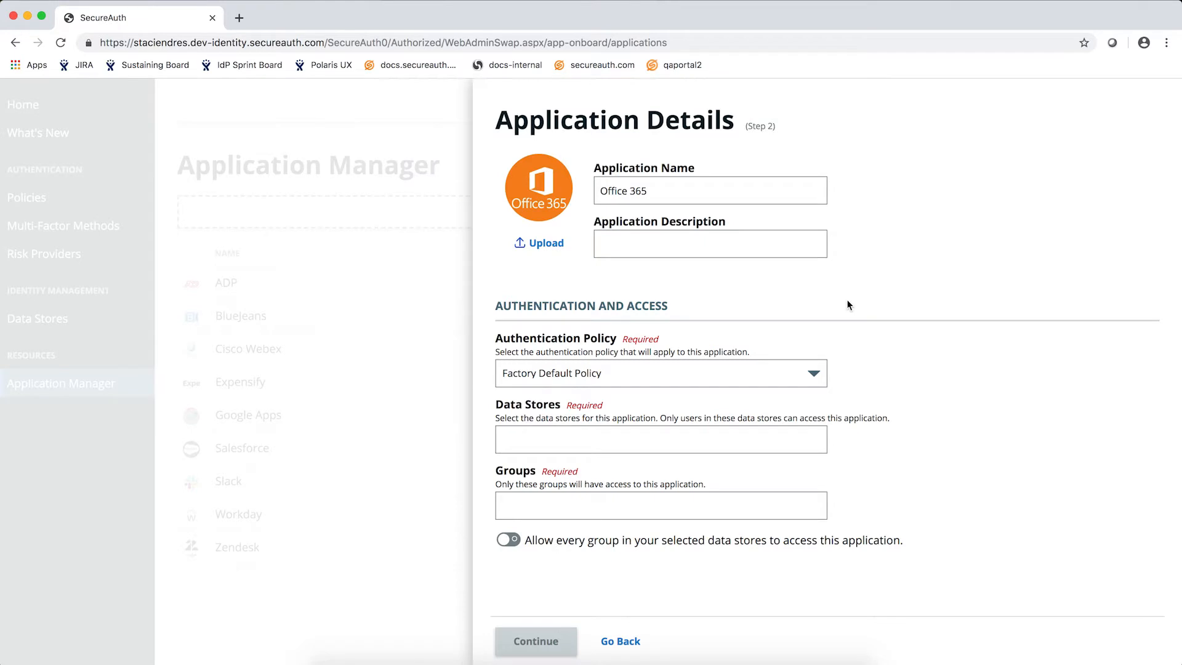
mouse_move(768, 377)
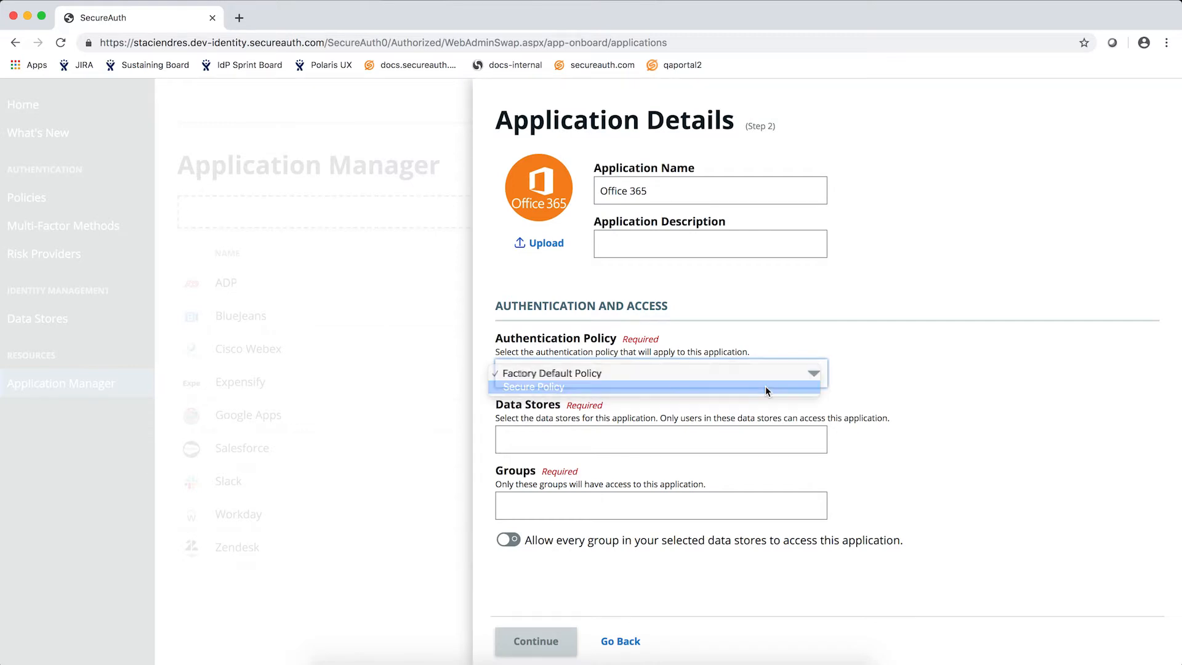
left_click(534, 387)
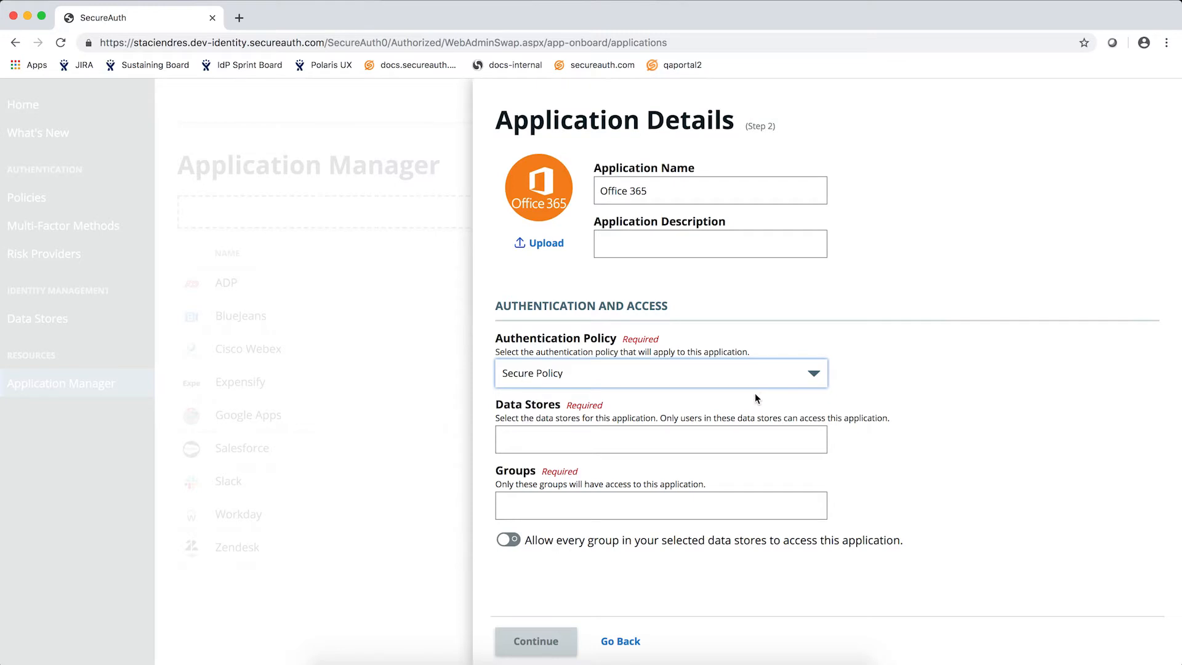
Add the SecureAuth data store and allow every group in it to access Office 365
type("secu")
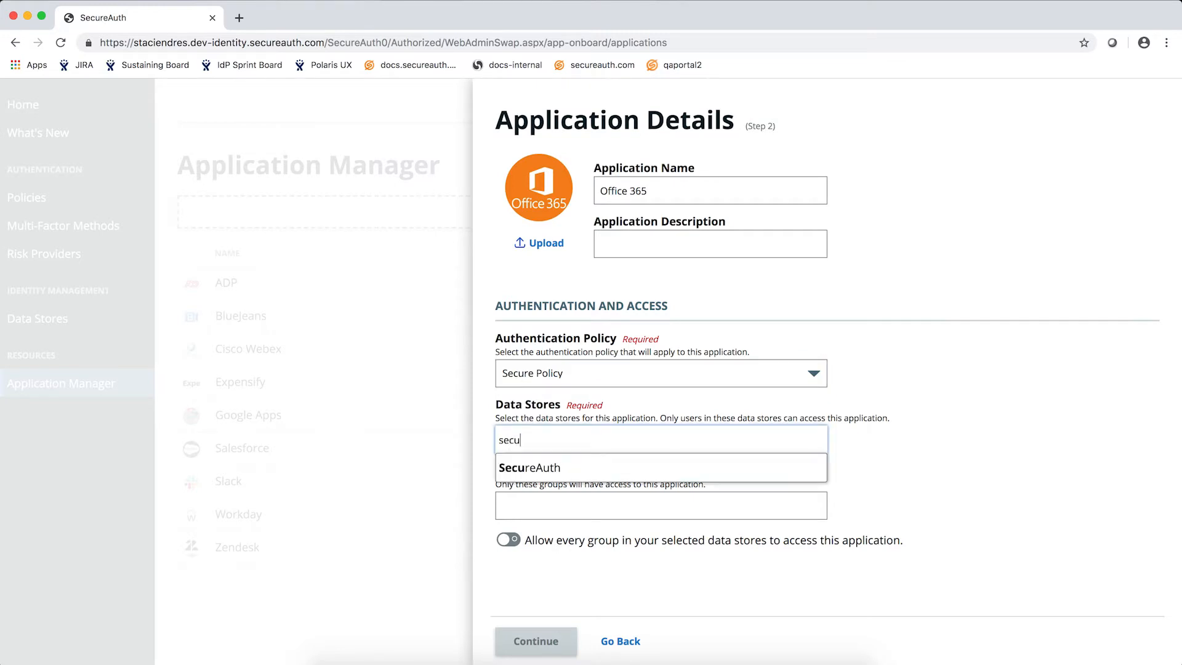
left_click(529, 468)
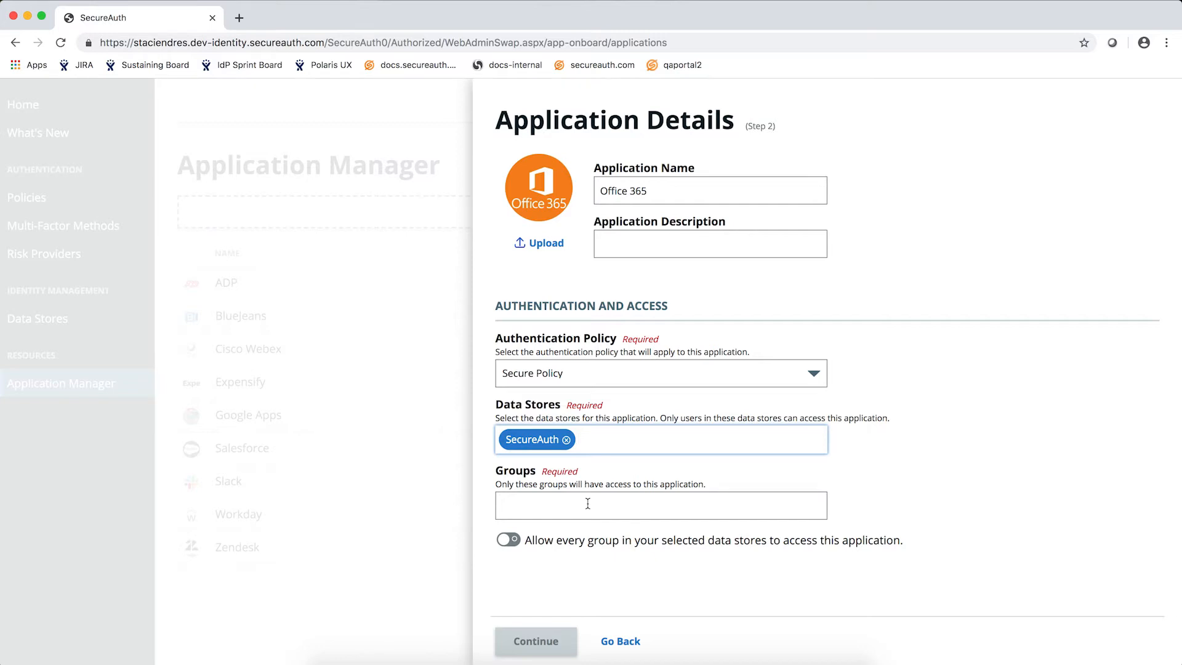
left_click(662, 505)
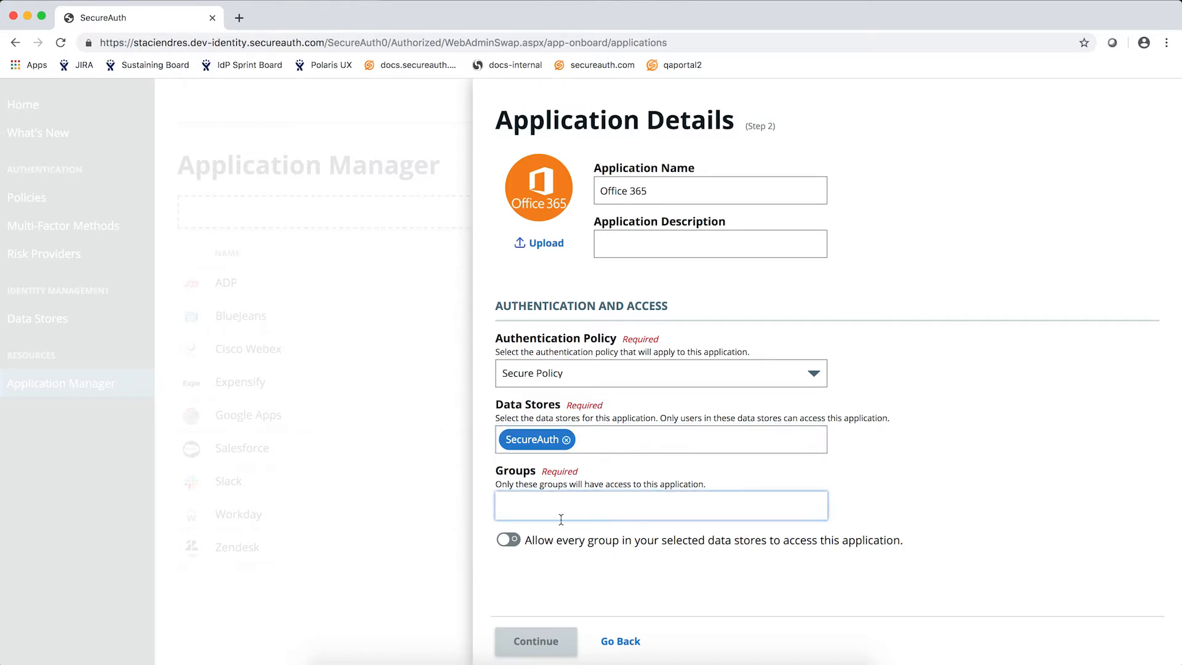
left_click(507, 538)
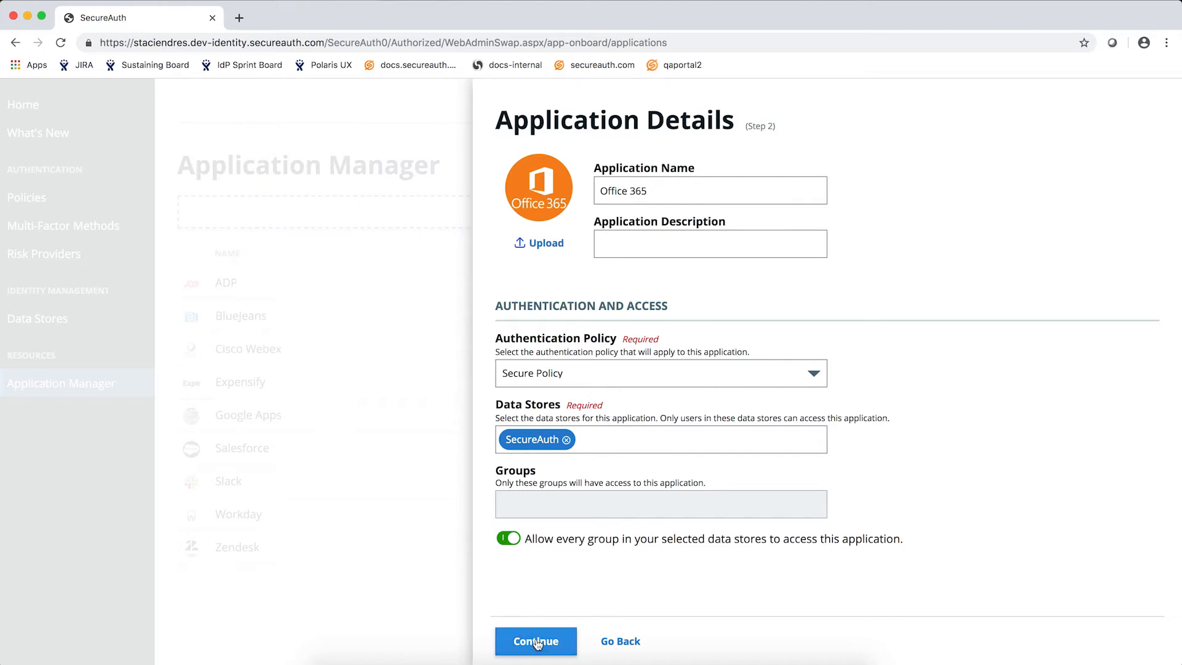
Enter secureauth.company.com as the public hostname in the connection settings
left_click(536, 641)
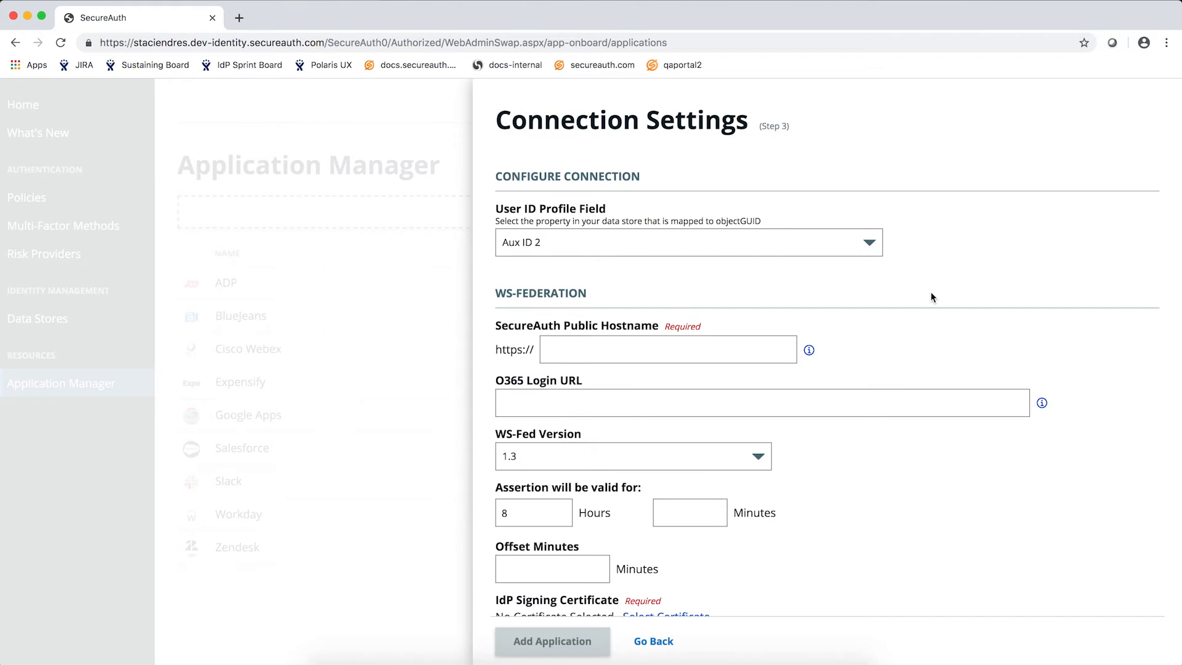
mouse_move(781, 241)
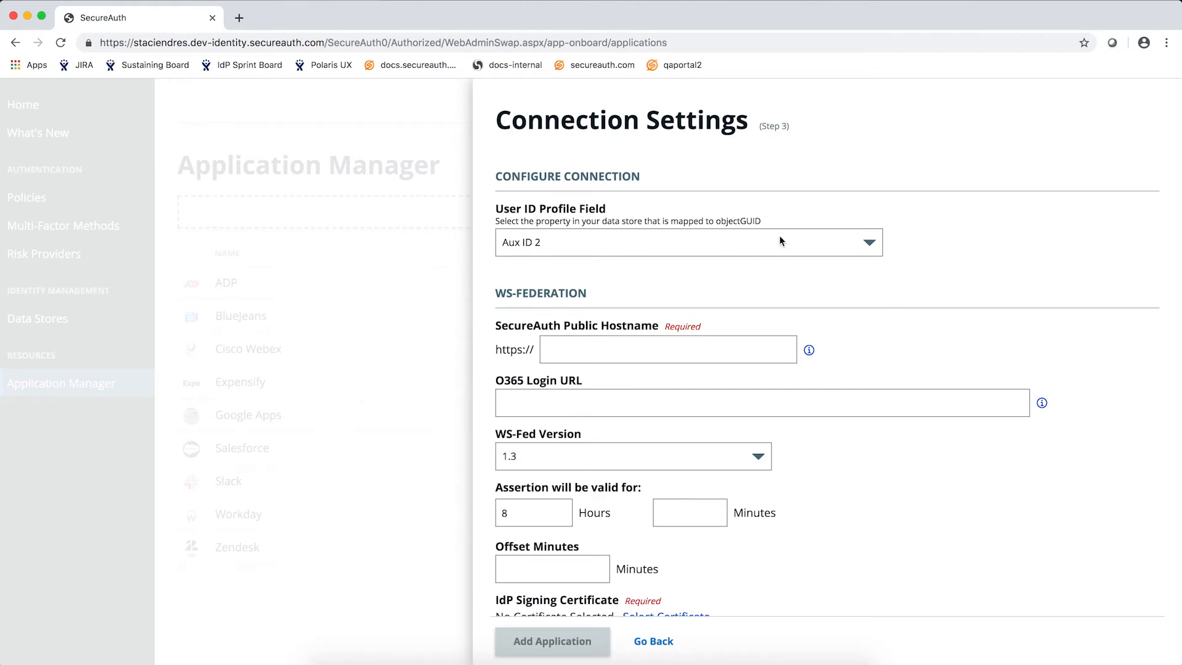
mouse_move(767, 235)
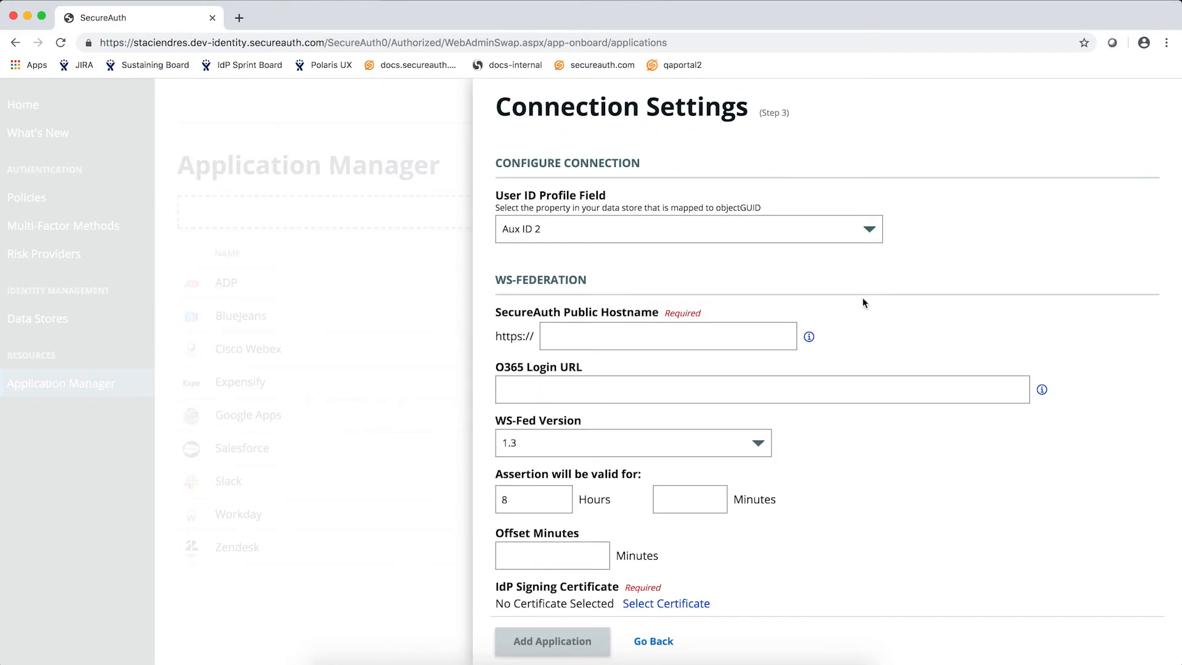
scroll("down", 3)
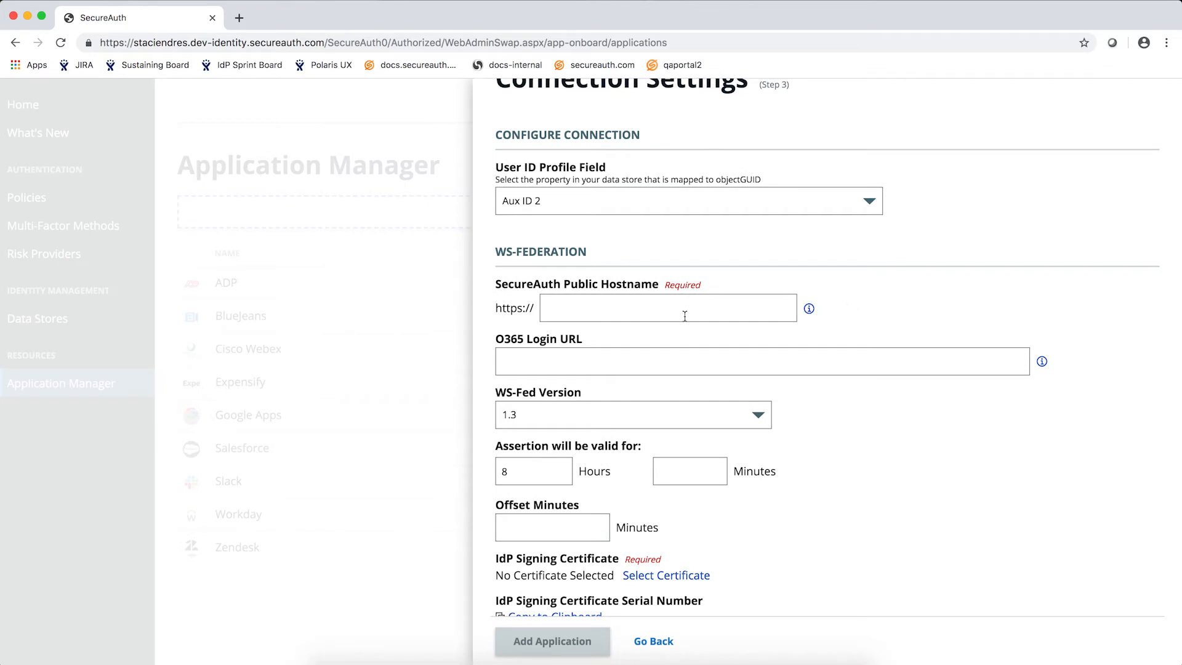
type("secureauth.c")
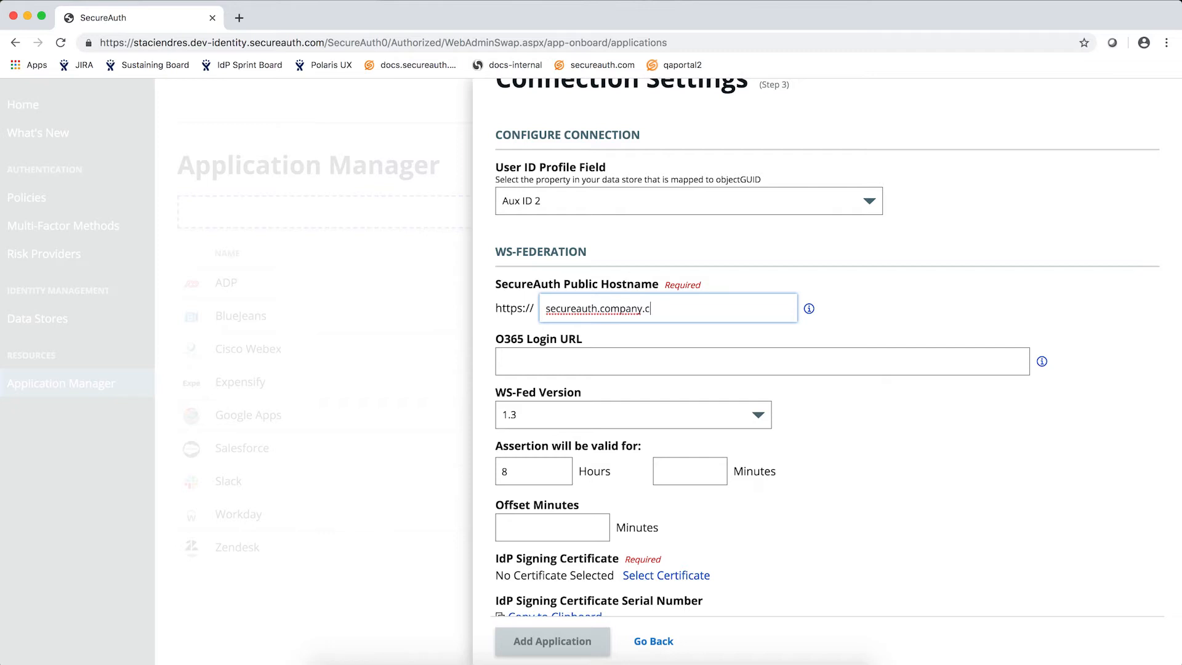
type("om")
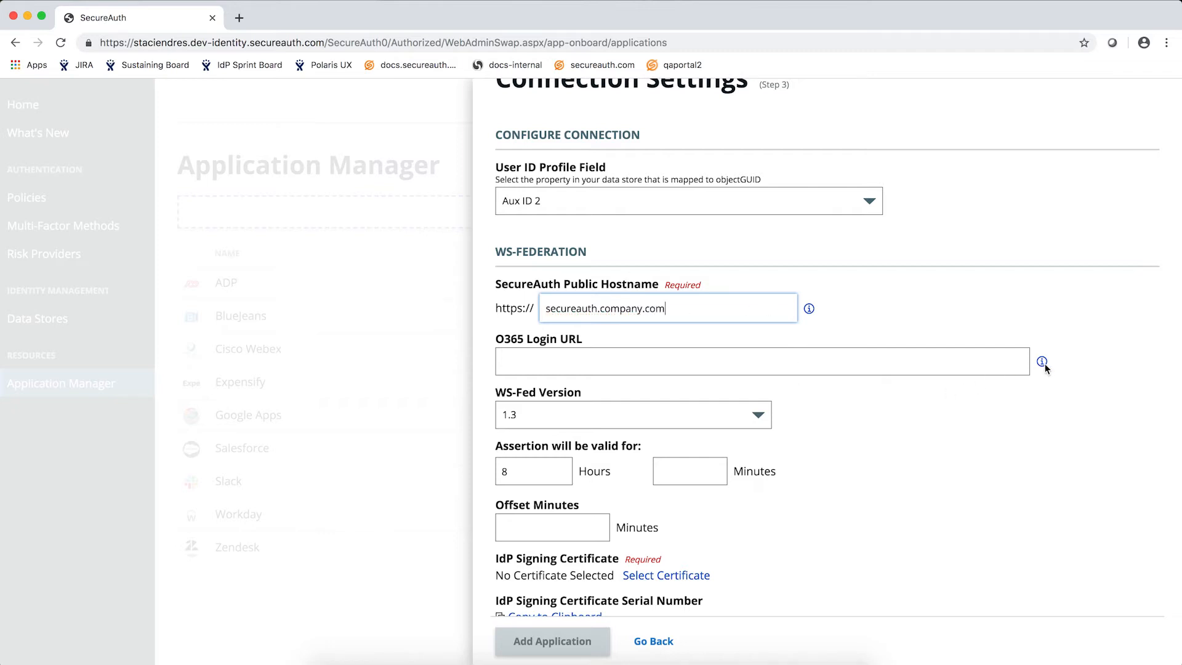
mouse_move(1043, 361)
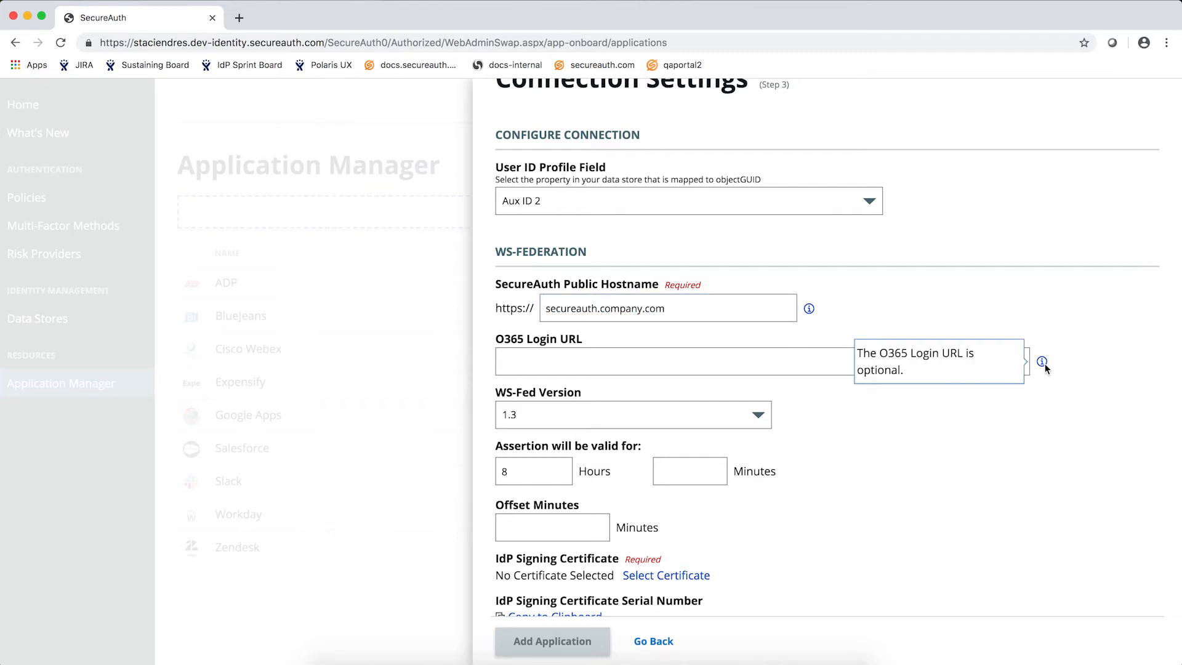
mouse_move(872, 417)
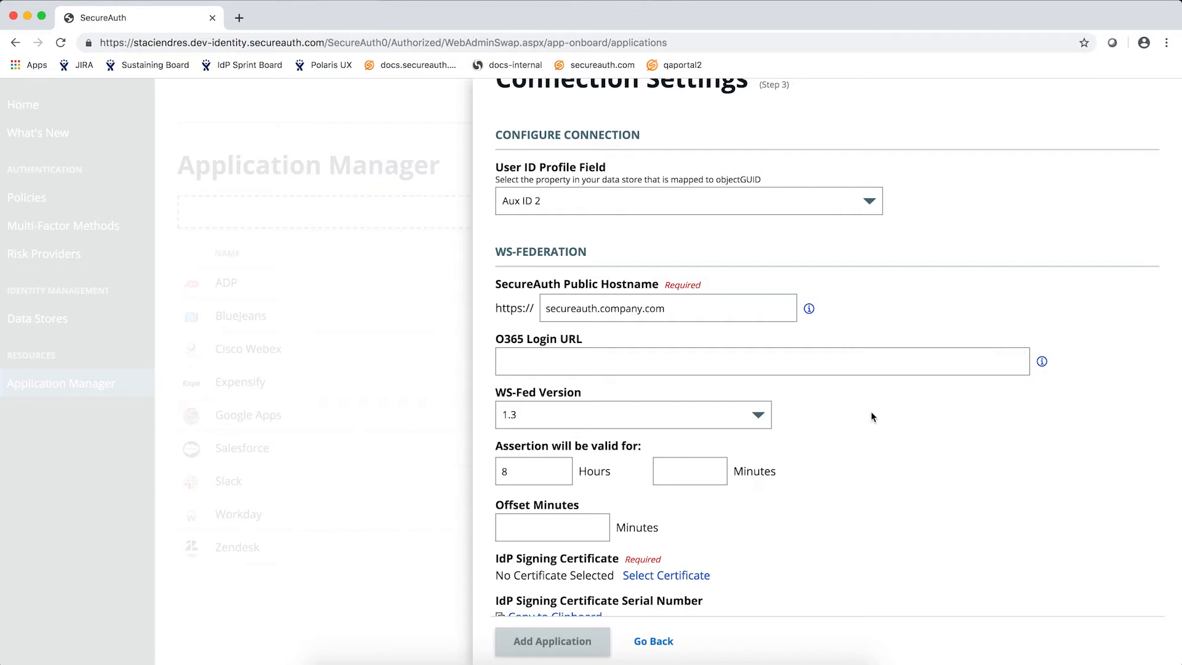
Select alpha-sendres01 as the IdP signing certificate for the connection
scroll("down", 3)
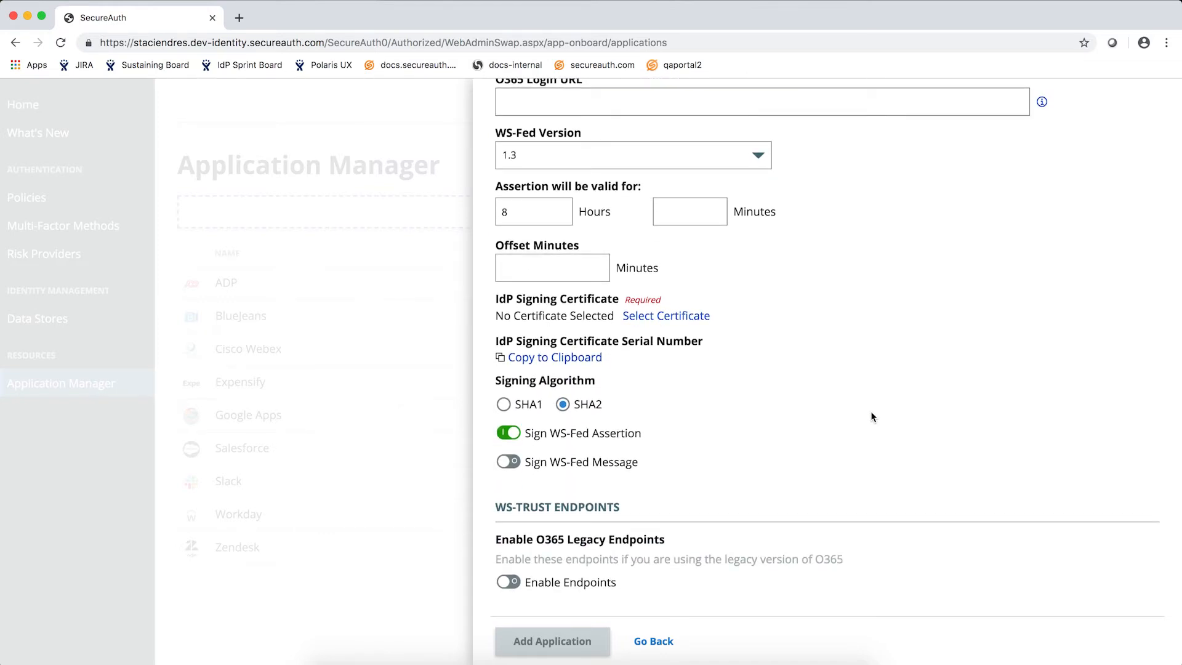
left_click(666, 316)
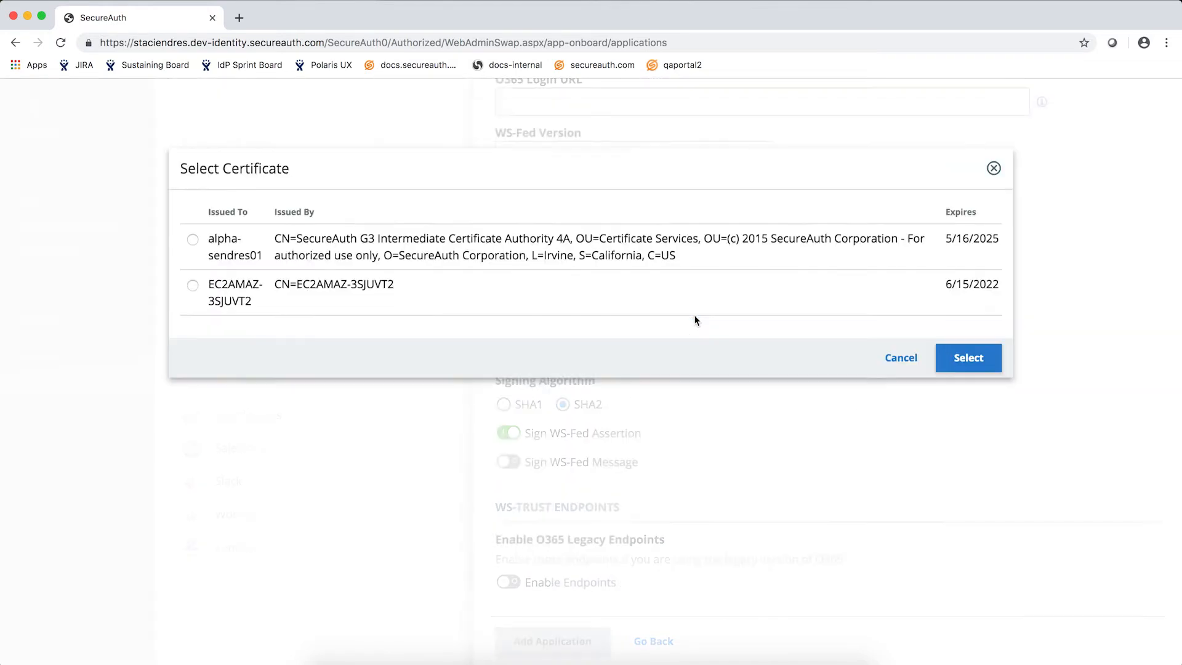
left_click(193, 237)
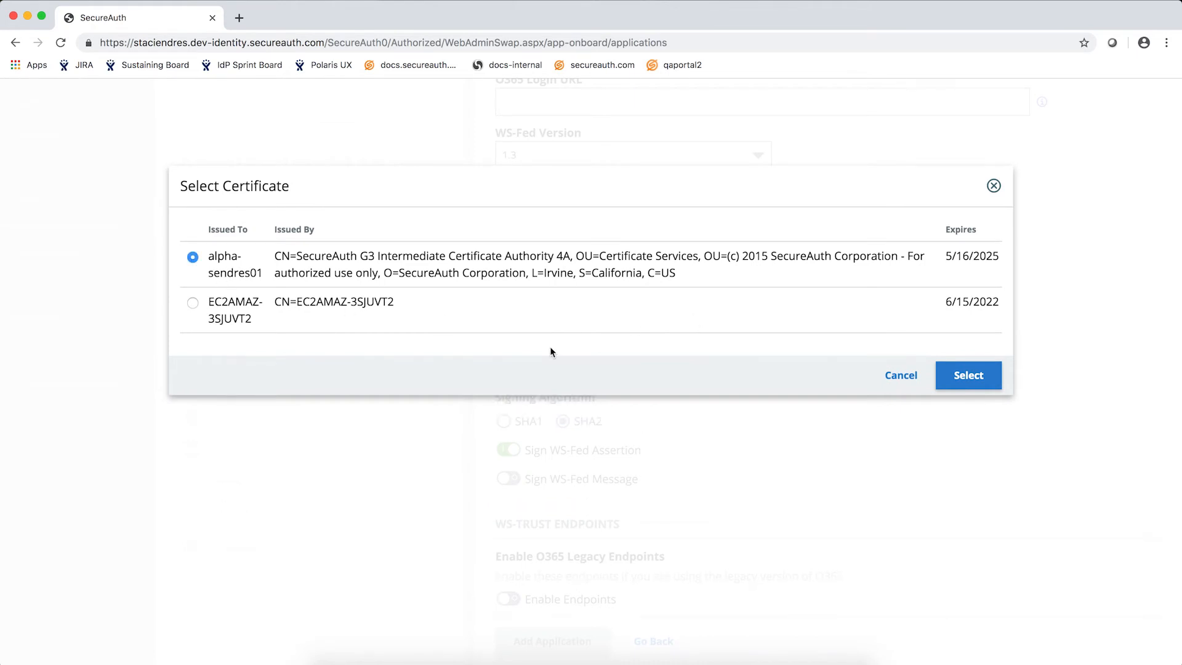
left_click(968, 375)
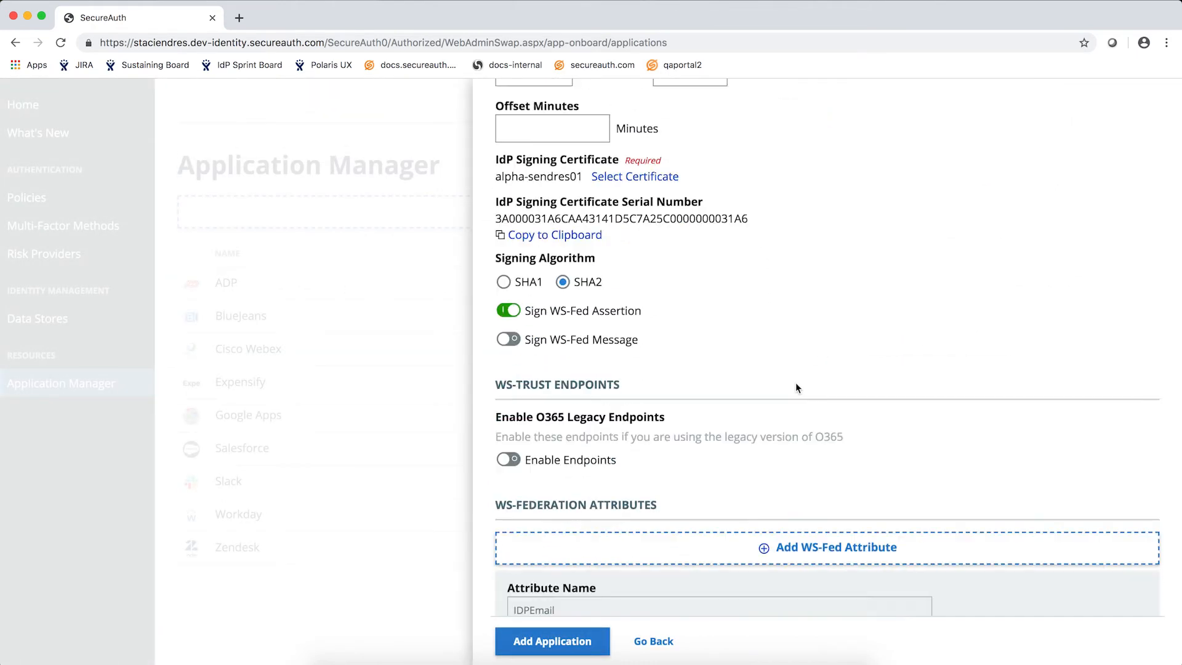
Toggle the O365 legacy endpoints setting and map IDPEmail to Aux ID 1
scroll("down", 3)
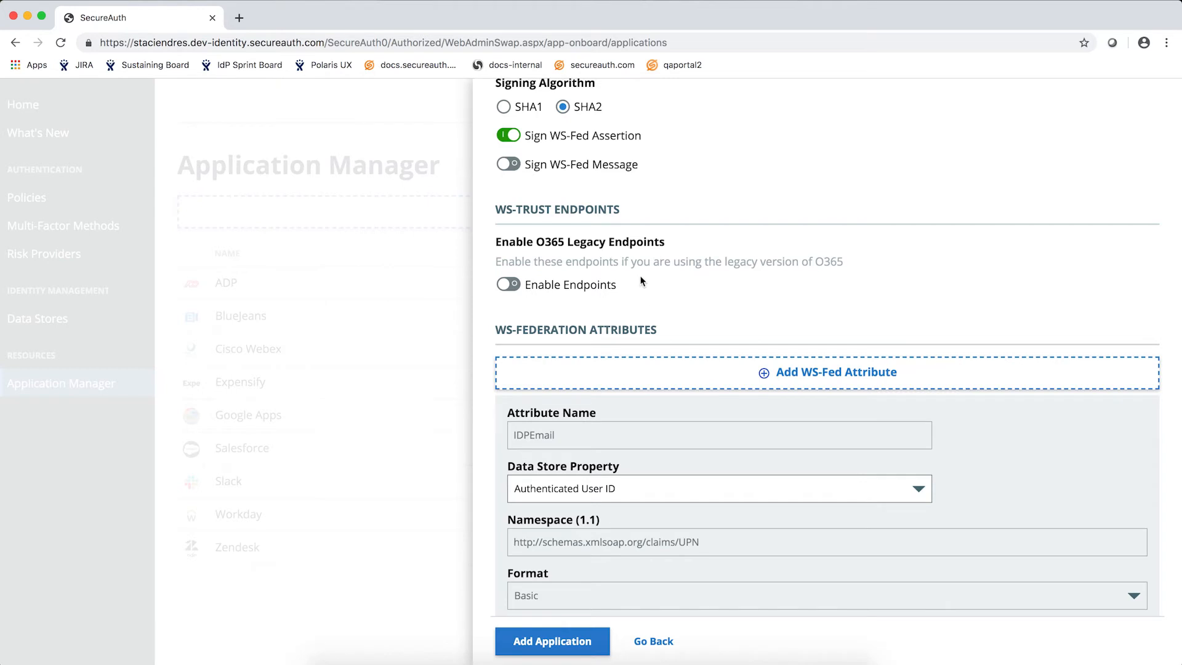
mouse_move(644, 282)
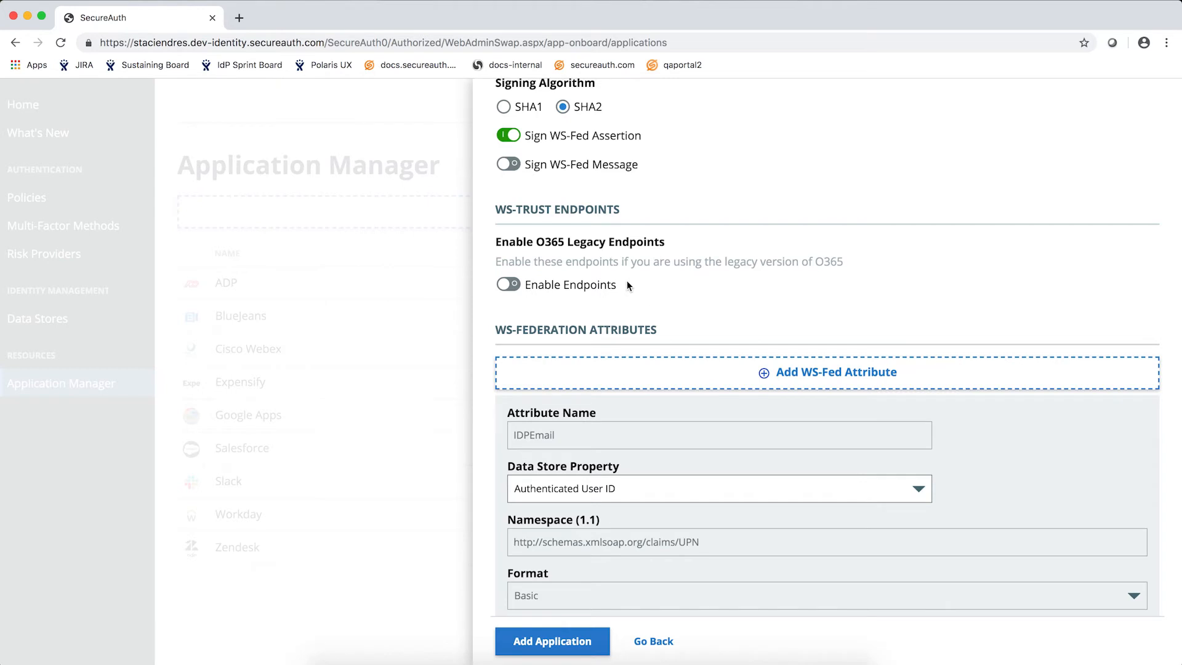
left_click(507, 285)
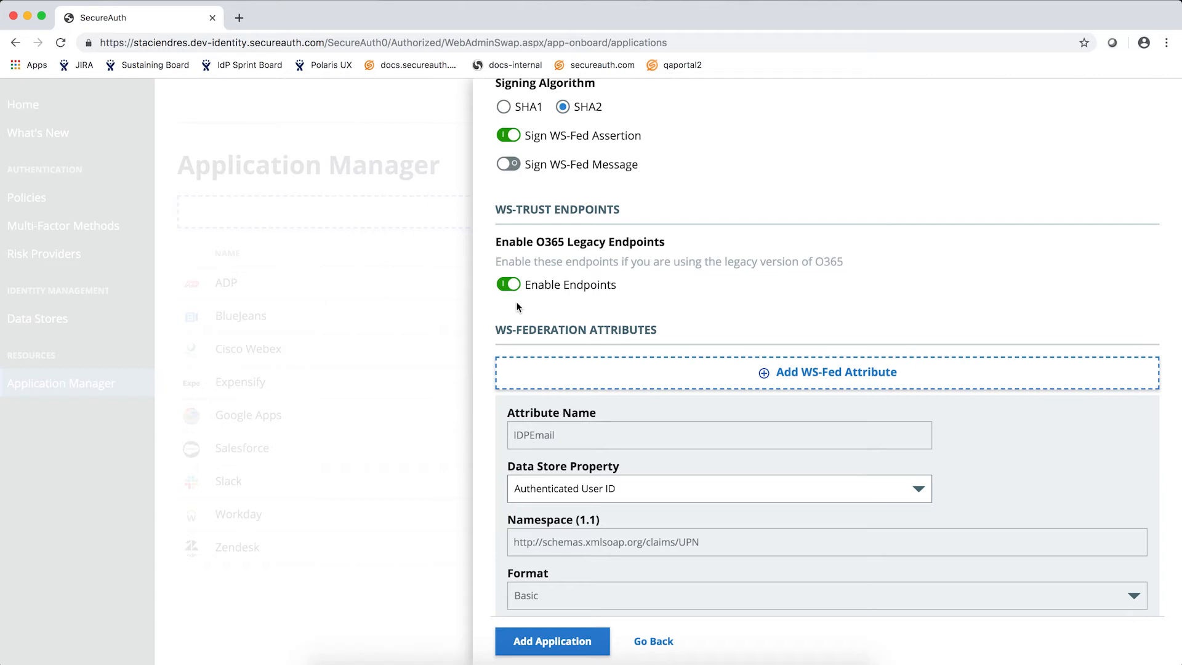
scroll("down", 3)
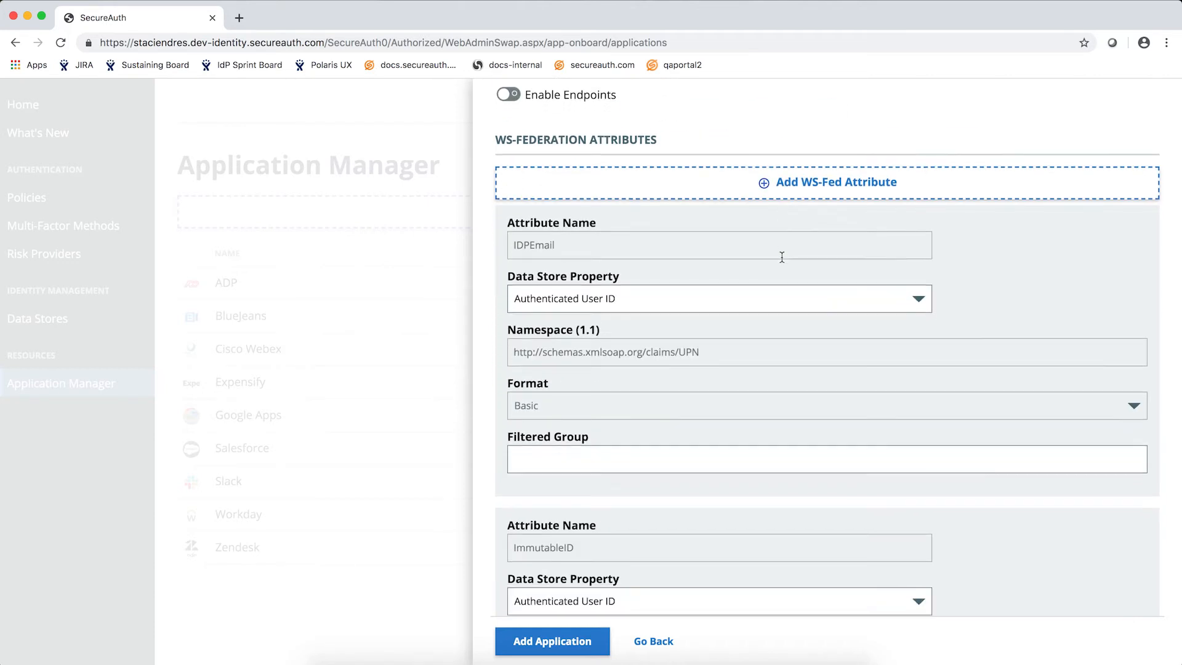
scroll("down", 3)
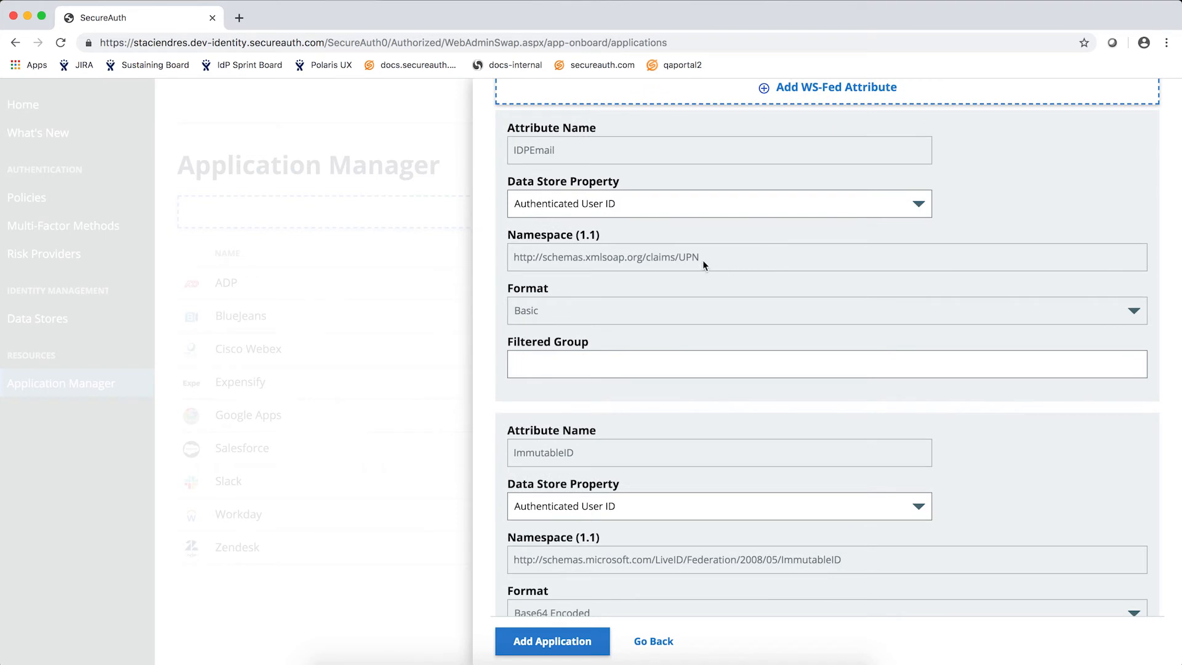
mouse_move(700, 206)
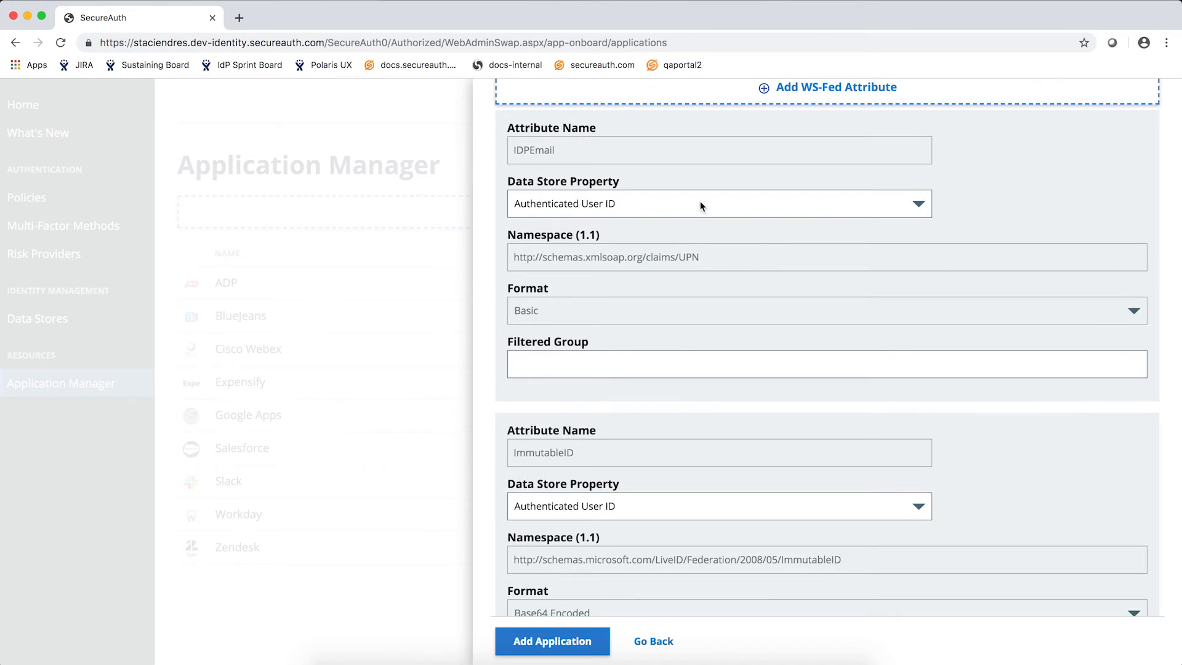
left_click(718, 203)
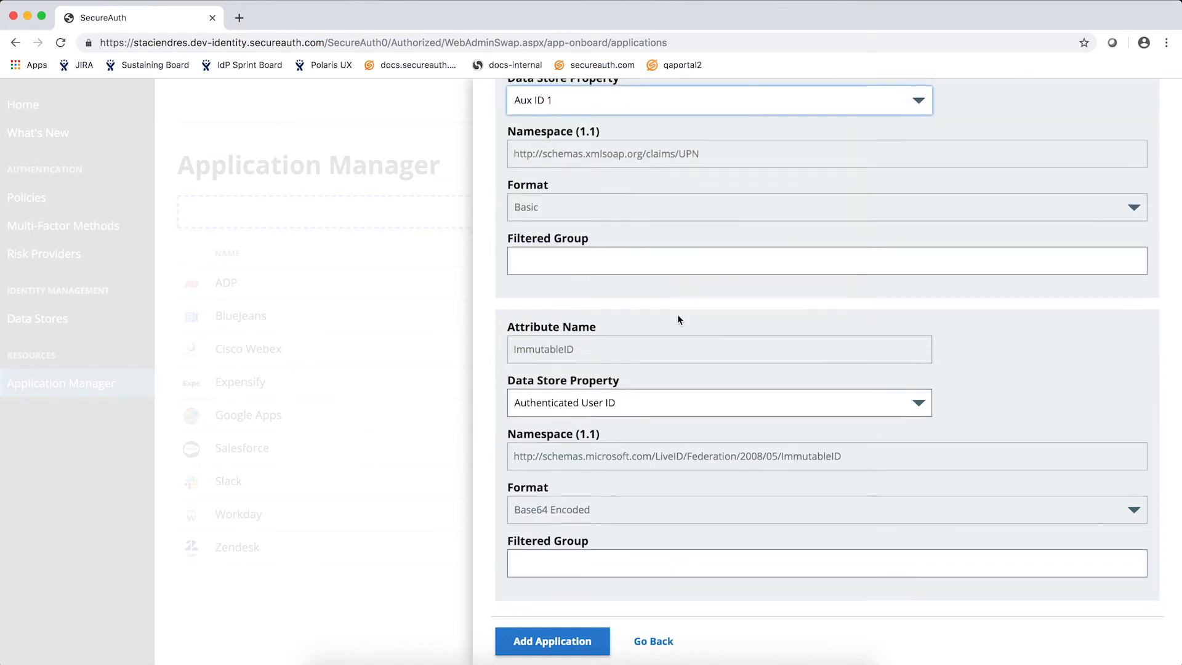
Map ImmutableID to Aux ID 2 and add the Office 365 application
scroll("down", 3)
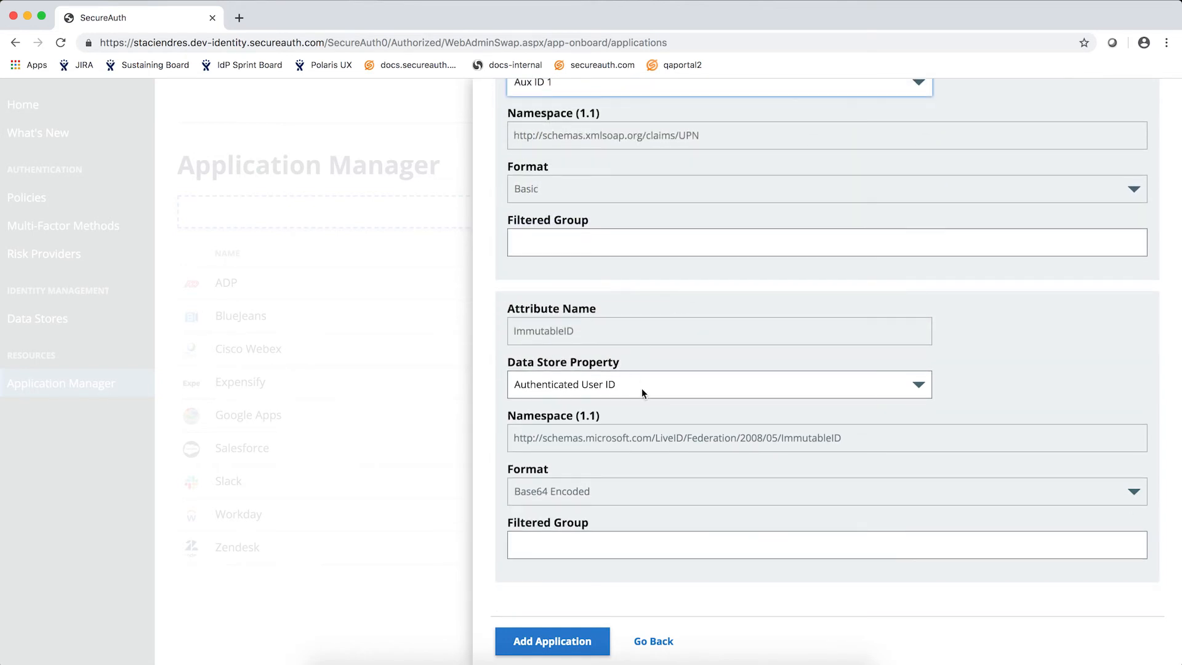
left_click(716, 384)
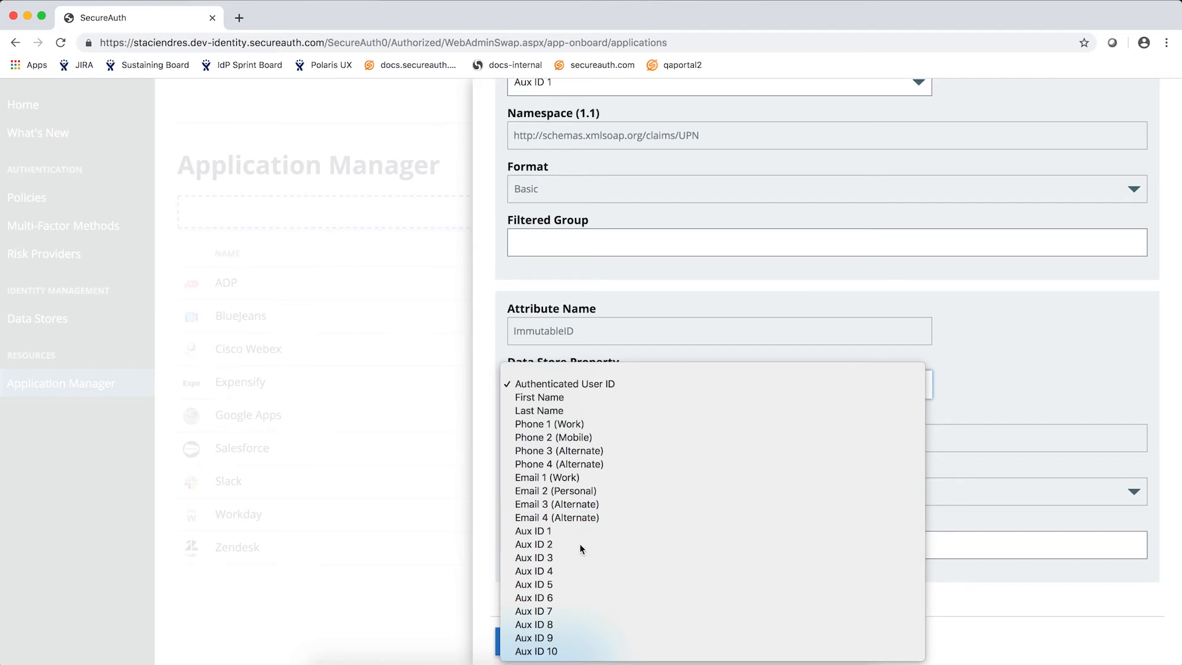
left_click(534, 545)
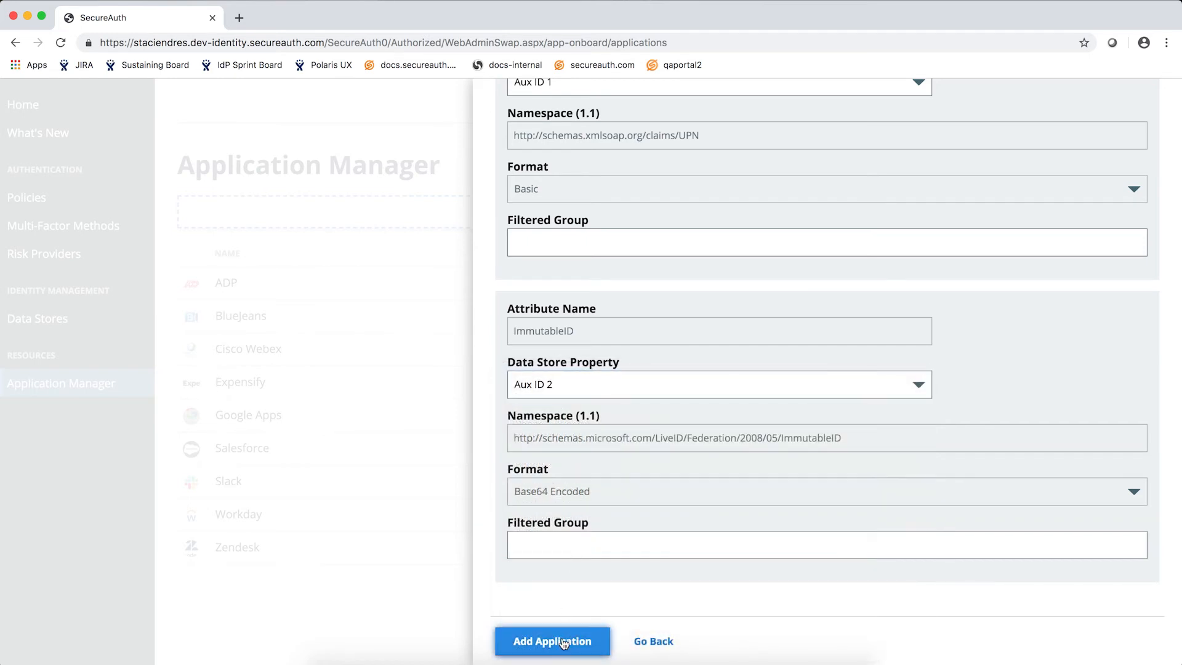
left_click(552, 641)
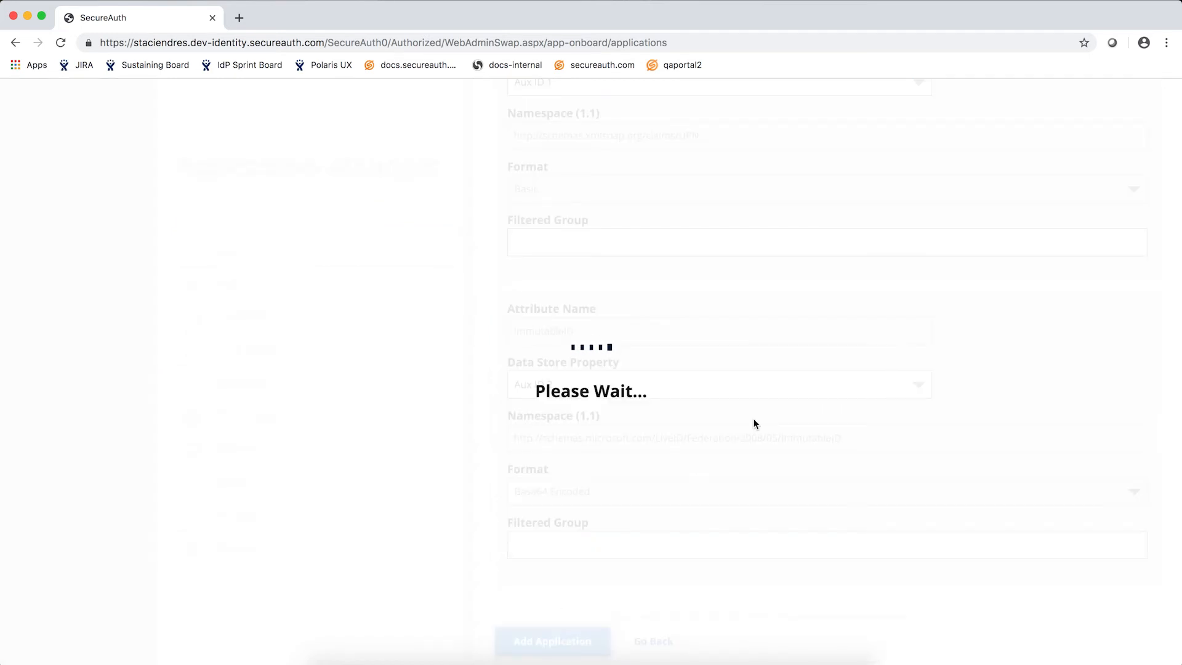
left_click(552, 641)
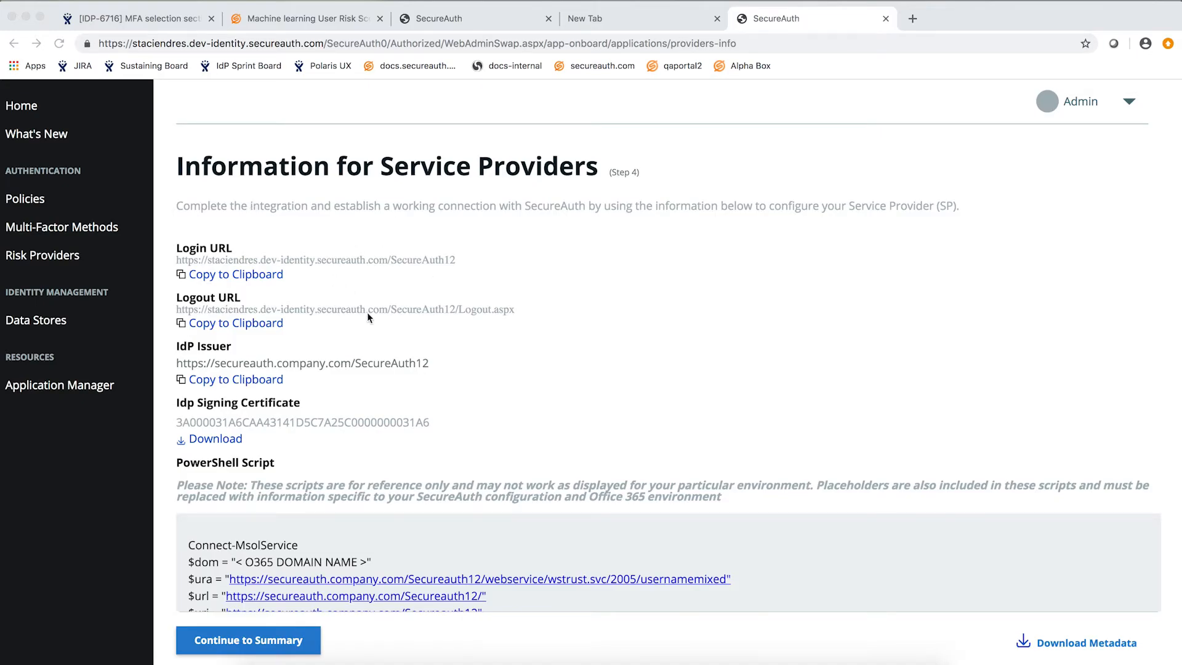